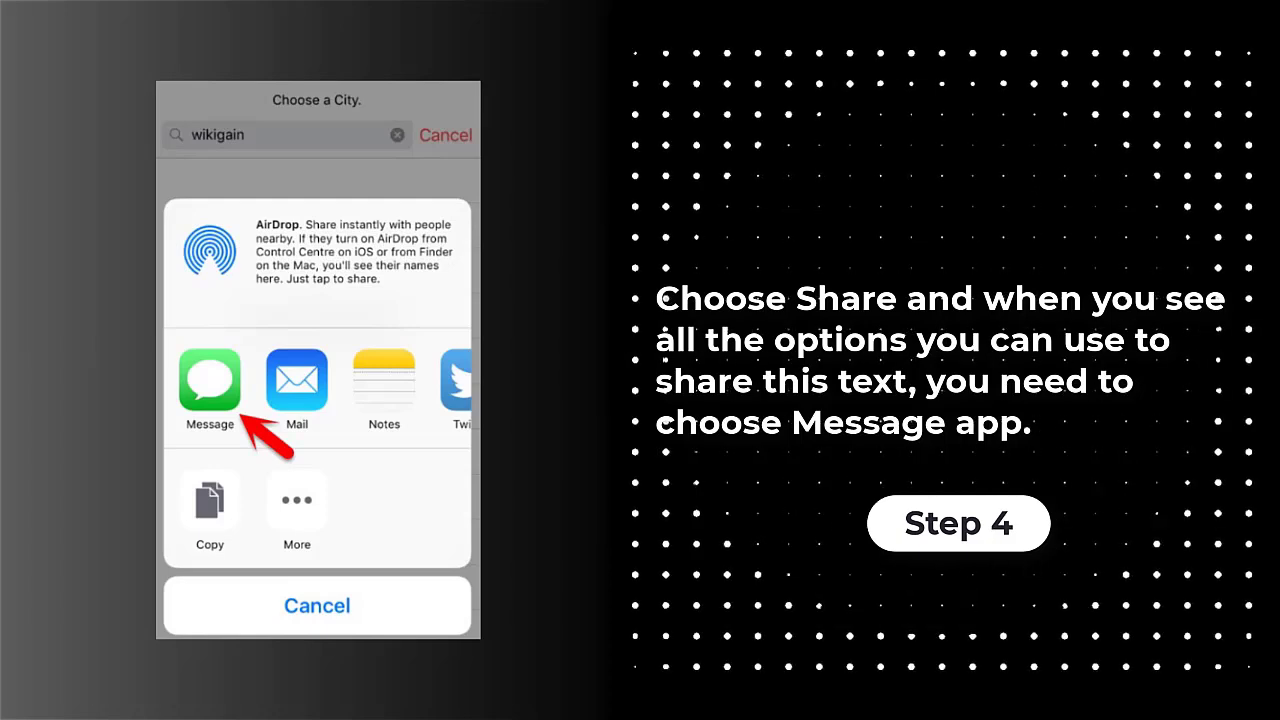
Step: Share the text through the Message app
click(209, 380)
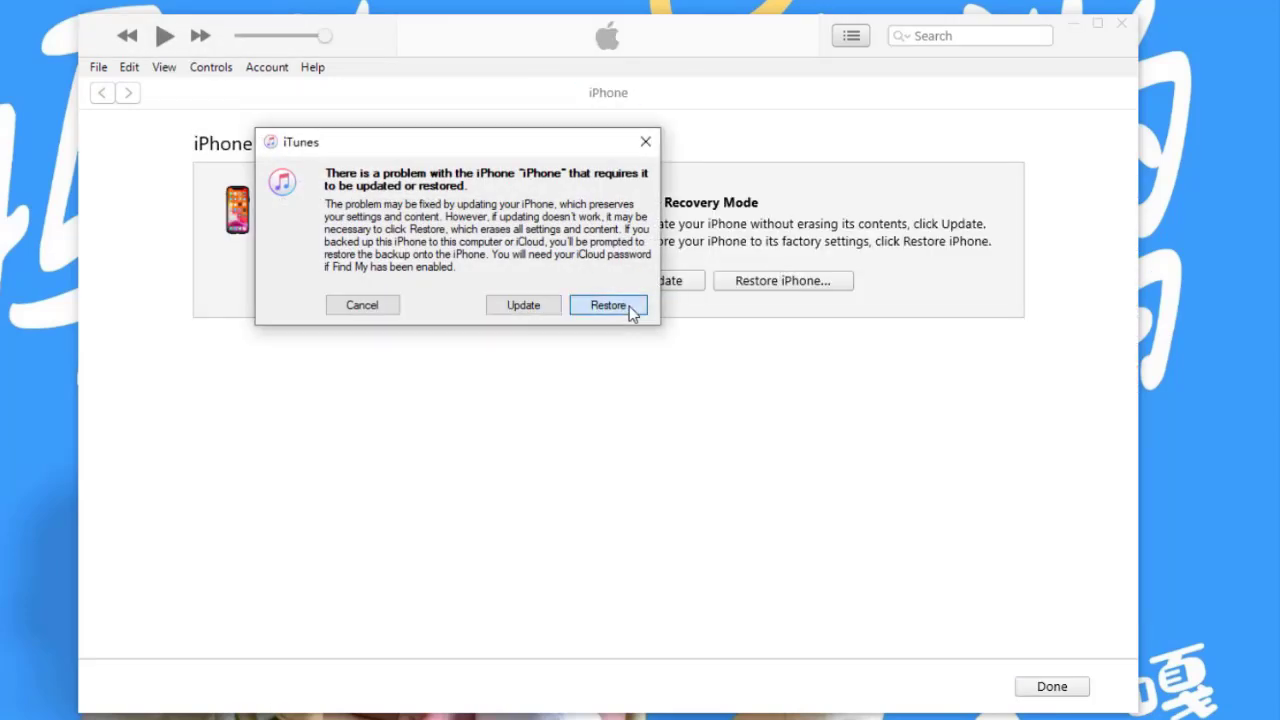
Step: Choose Restore in iTunes' iPhone problem dialog and confirm Restore and Update
click(608, 305)
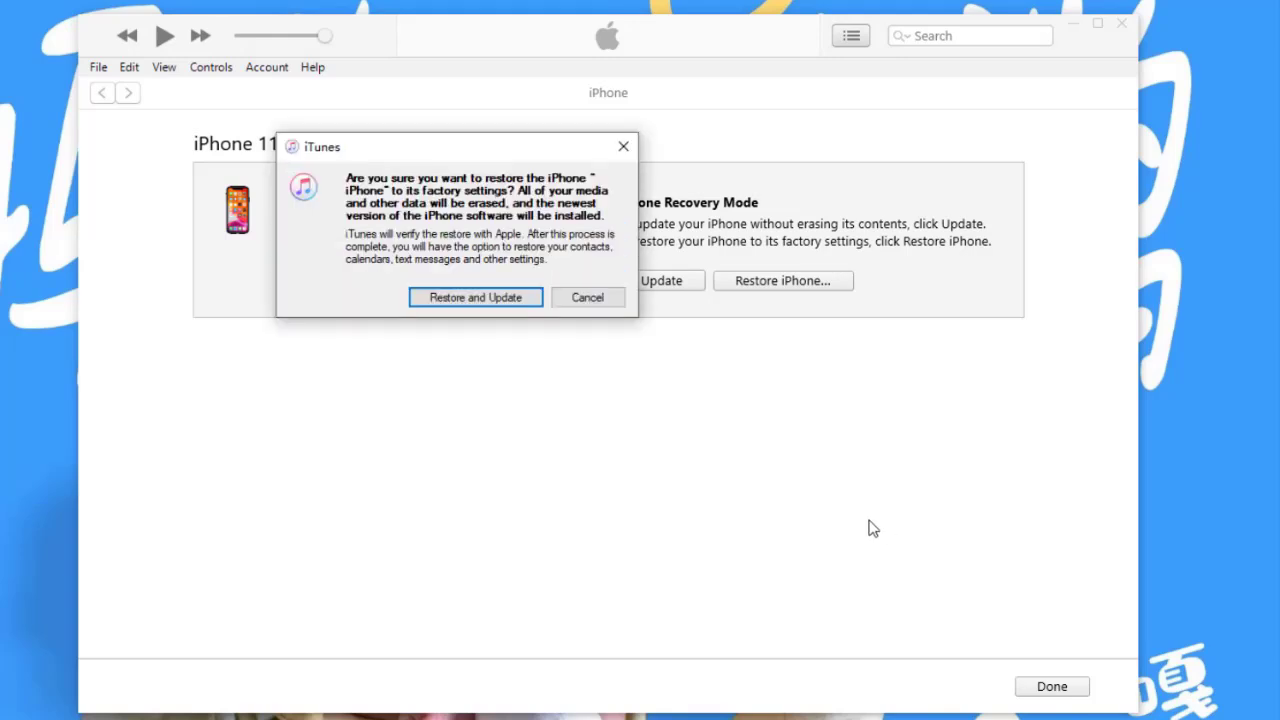
click(587, 297)
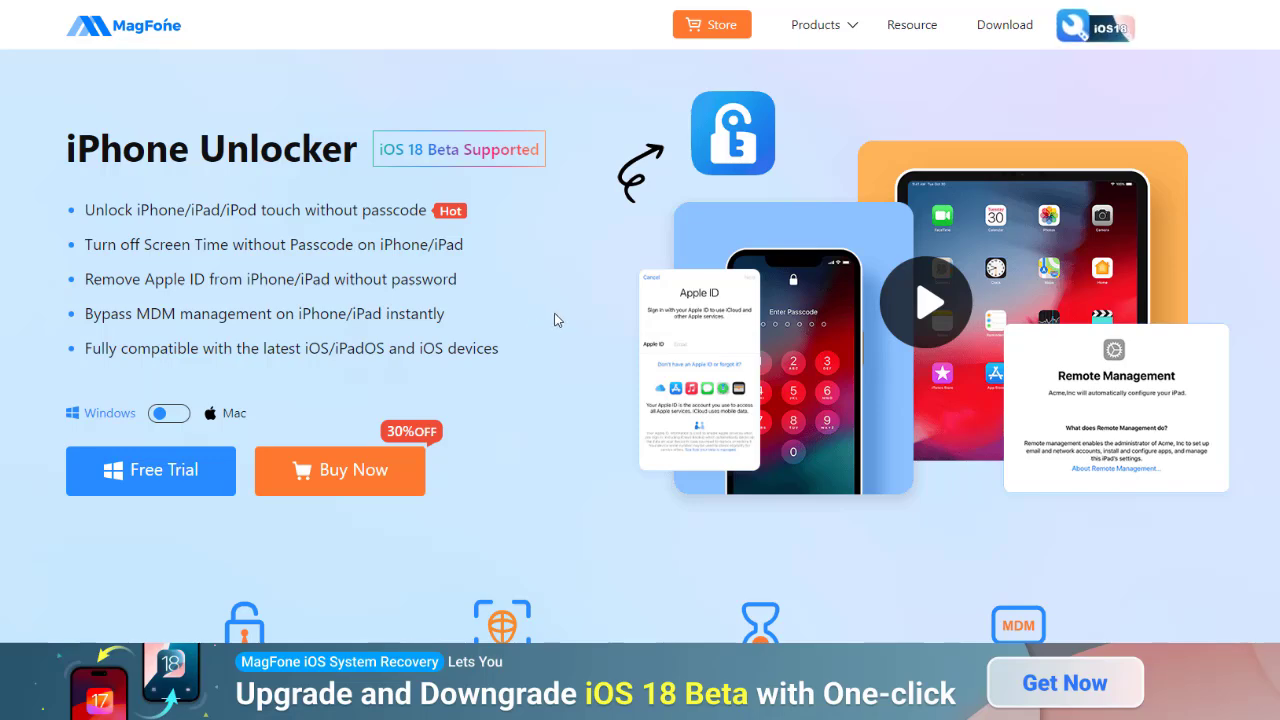
scroll(down, 3)
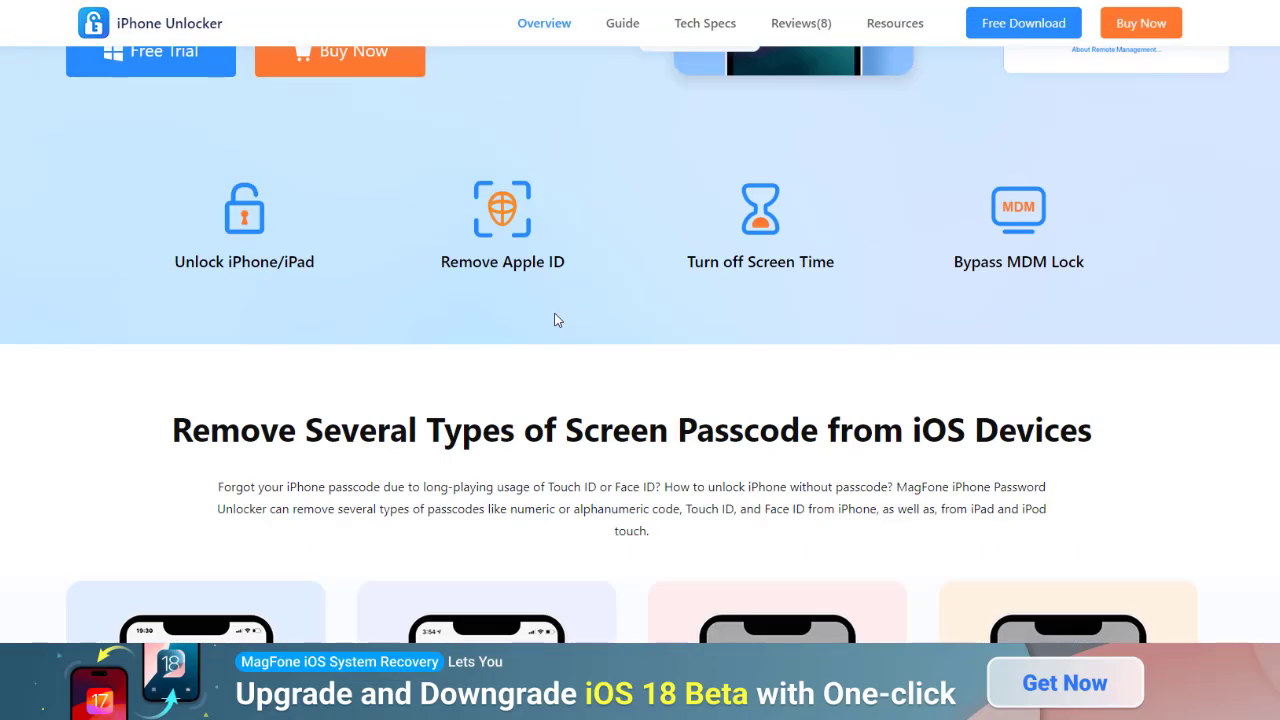
scroll(down, 3)
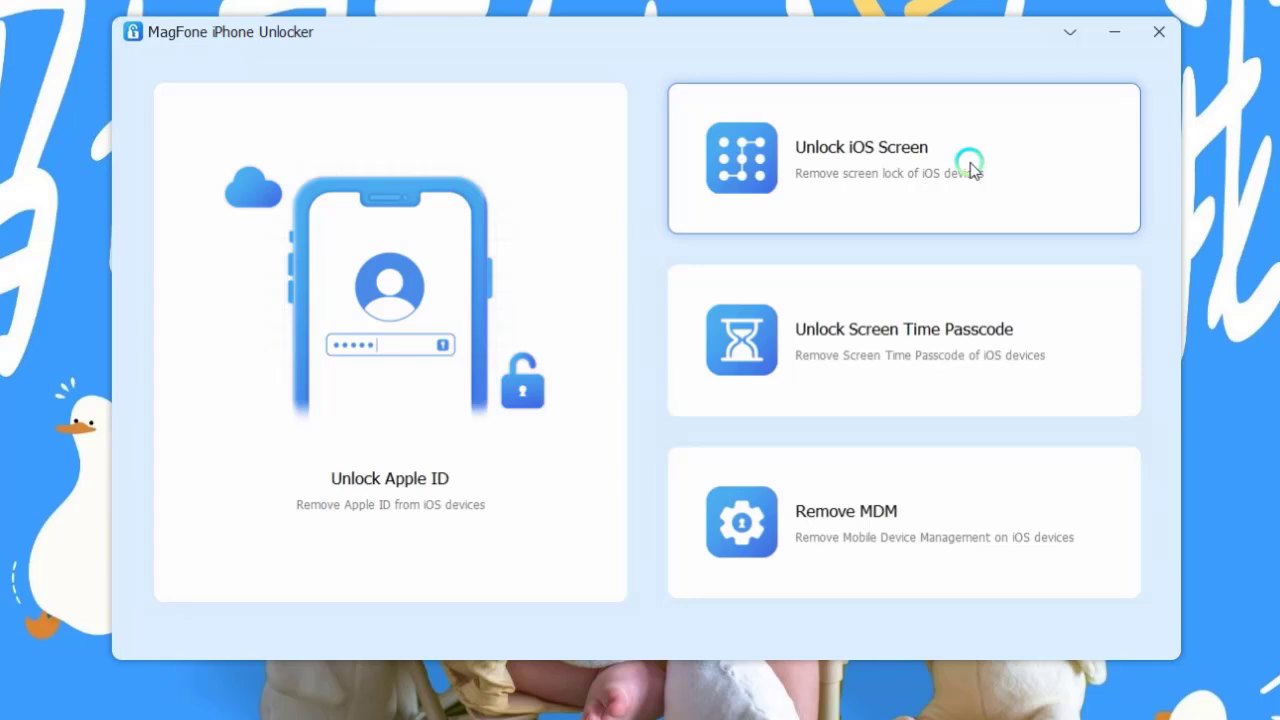
Step: Start Unlock iOS Screen and switch to the Recovery Mode instructions instead of DFU
click(900, 158)
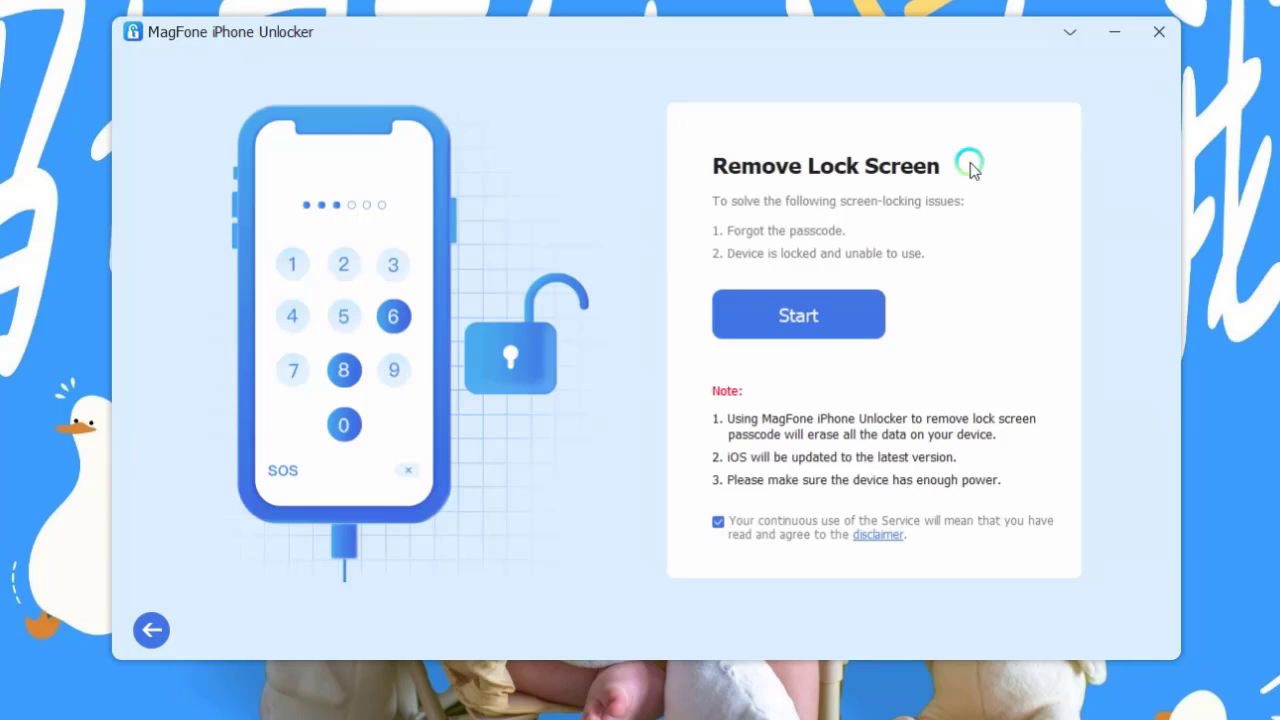
mouse_move(970, 170)
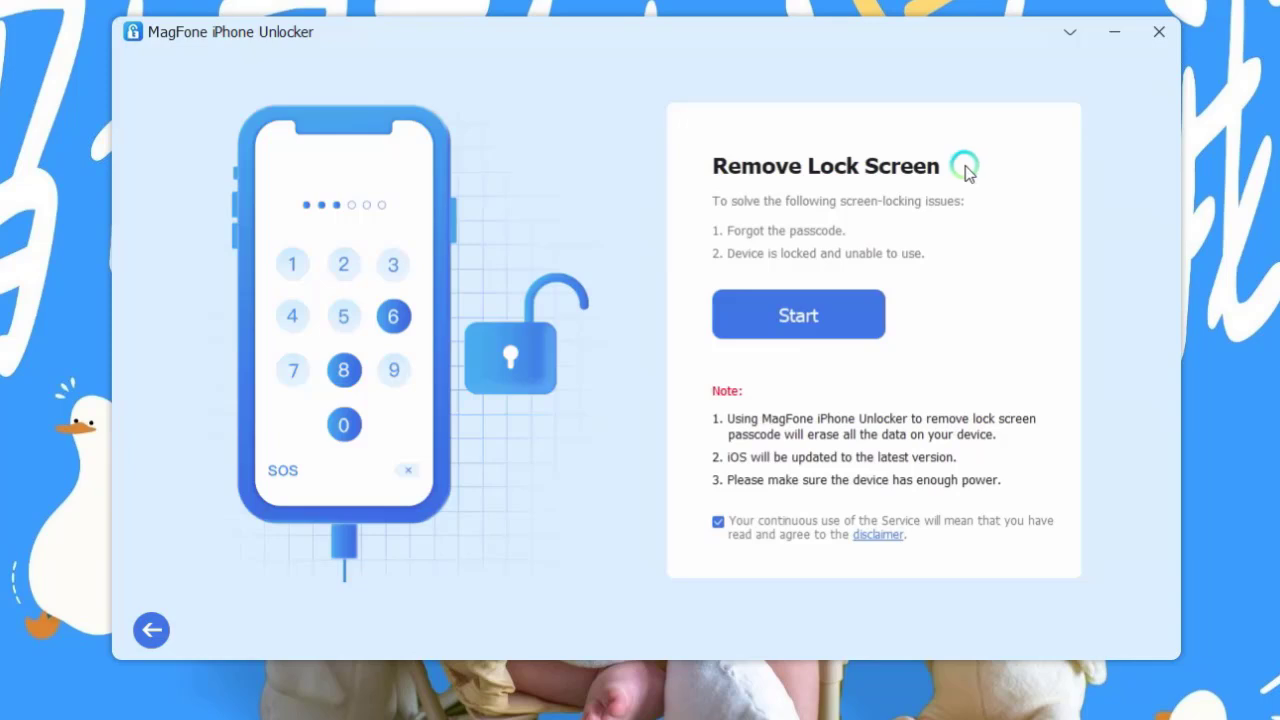
click(798, 314)
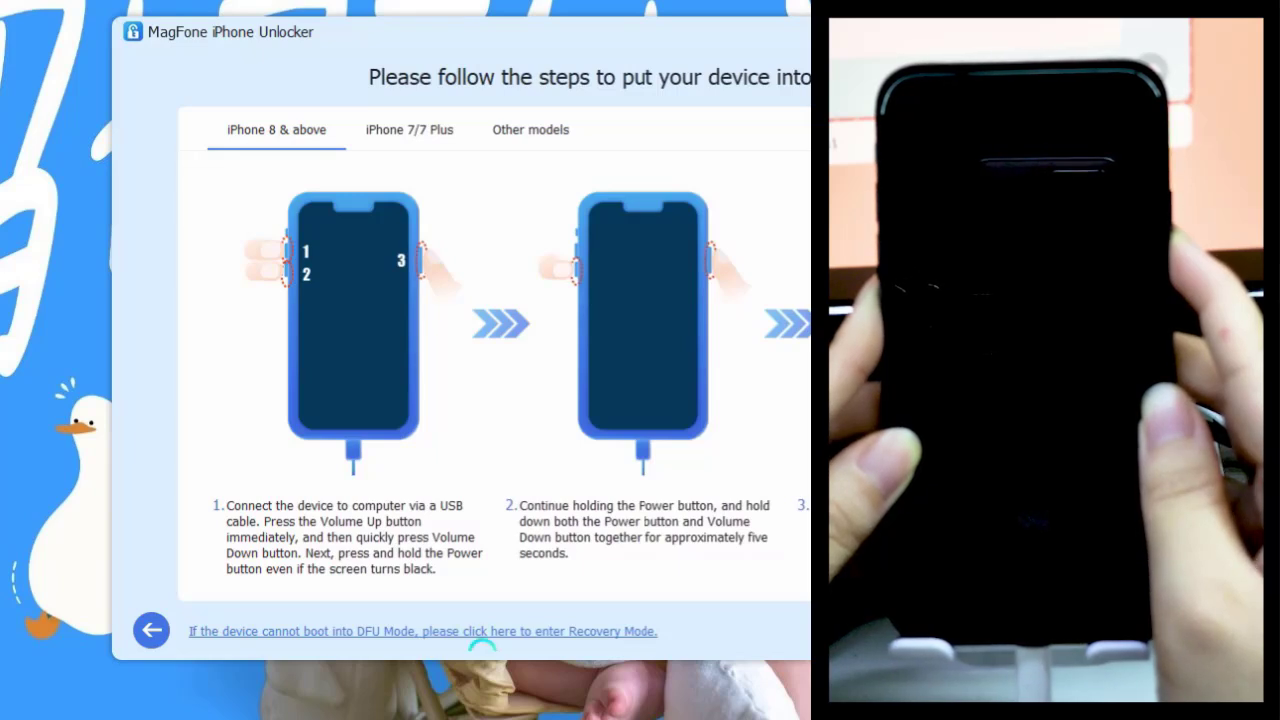
click(420, 631)
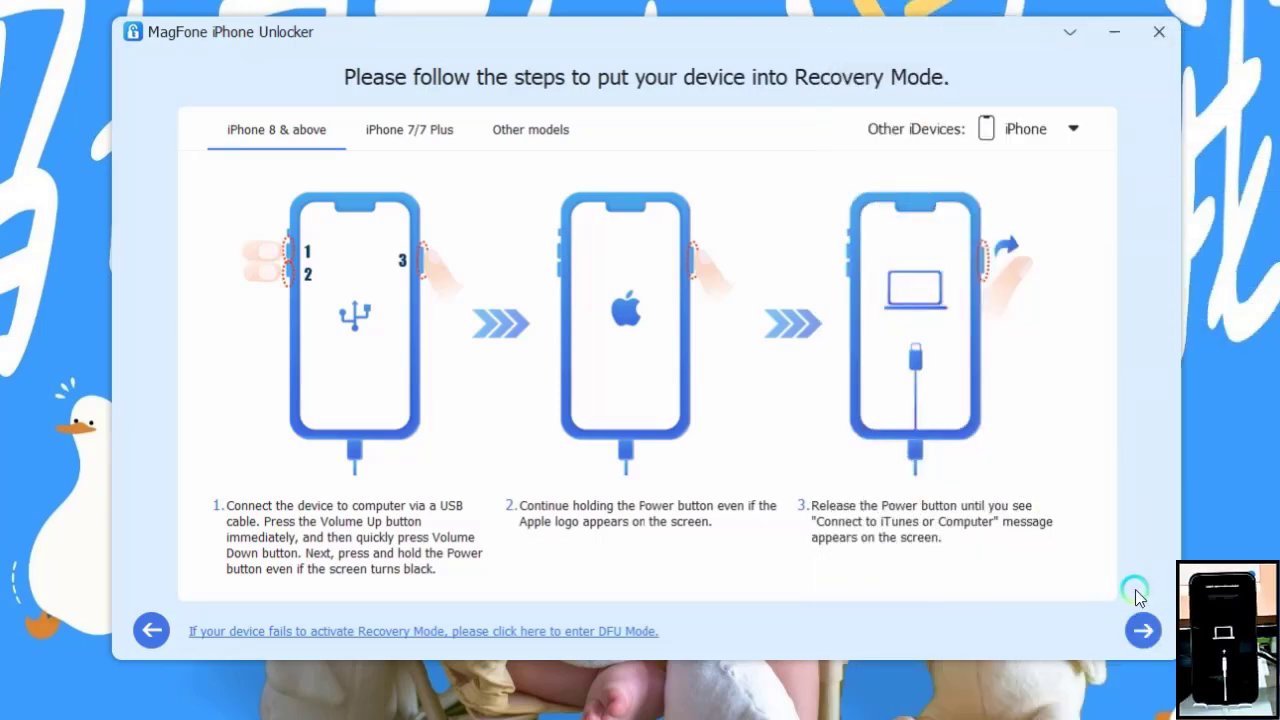
Step: Continue from Recovery Mode and download the iPhone 11 iOS 17.6.1 firmware
click(1142, 630)
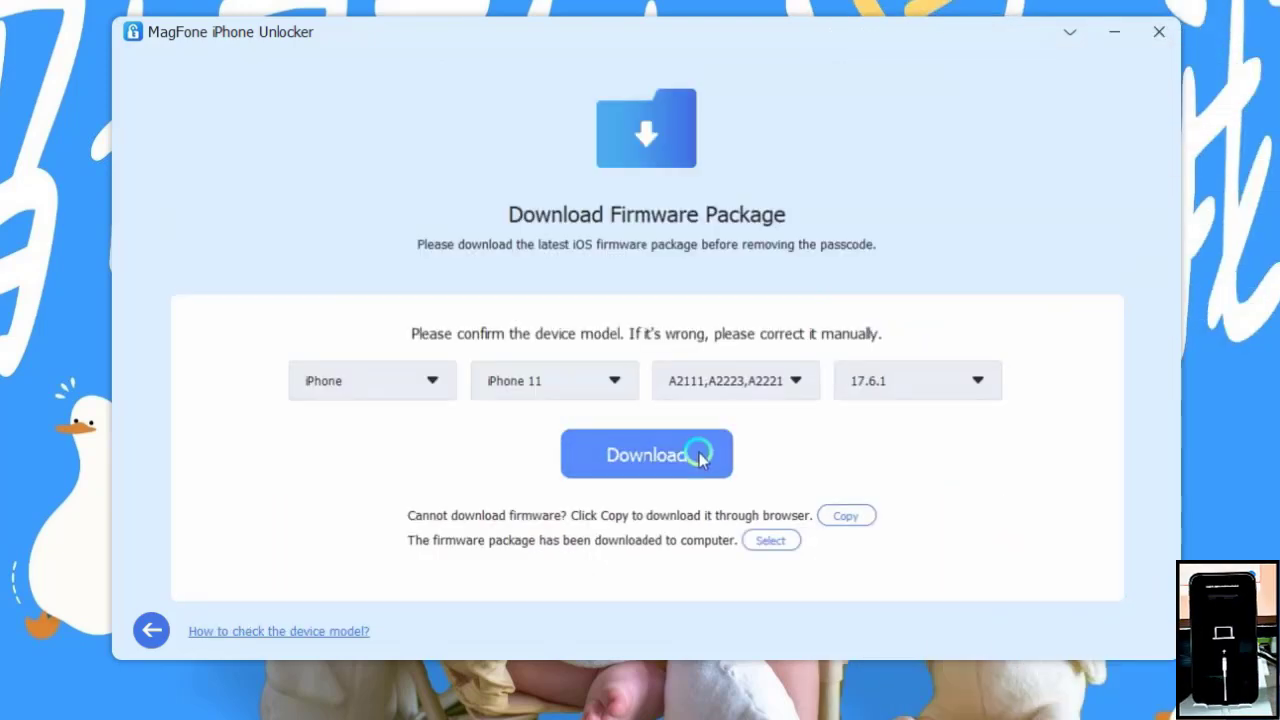
click(646, 455)
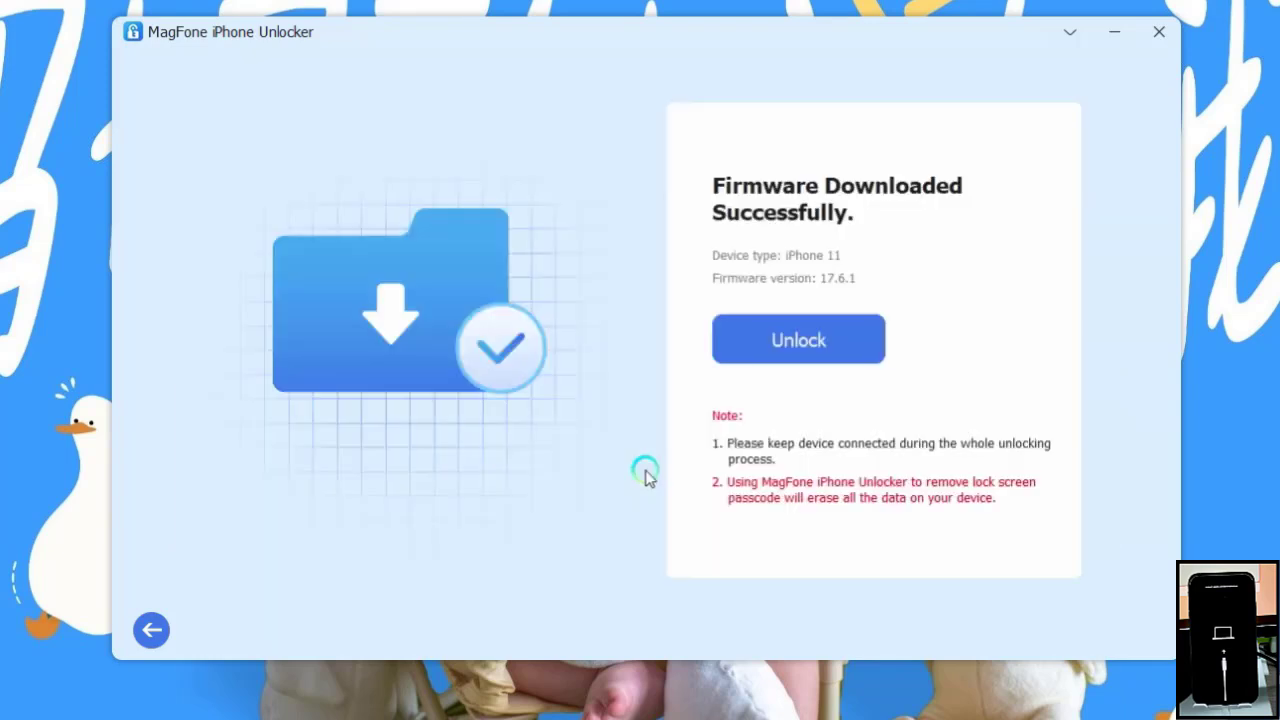
mouse_move(835, 360)
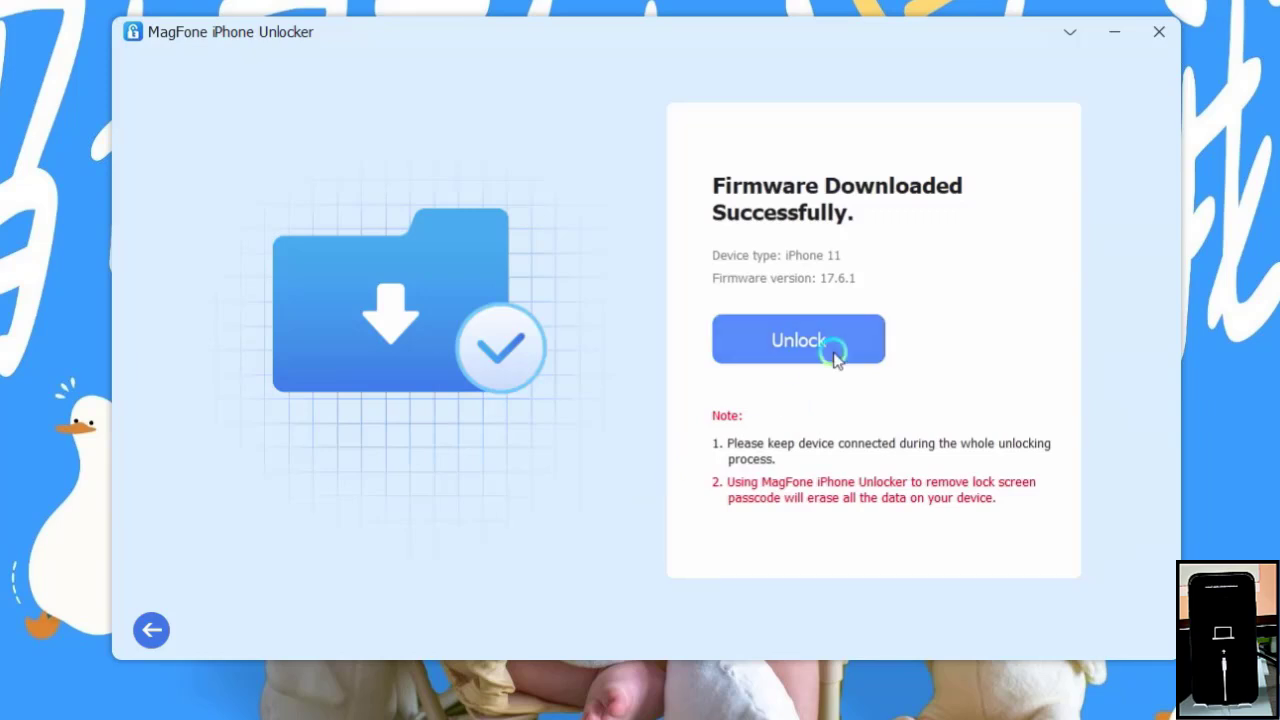
Step: Run Unlock with the downloaded firmware and click Done once Unlock Completed appears
click(798, 339)
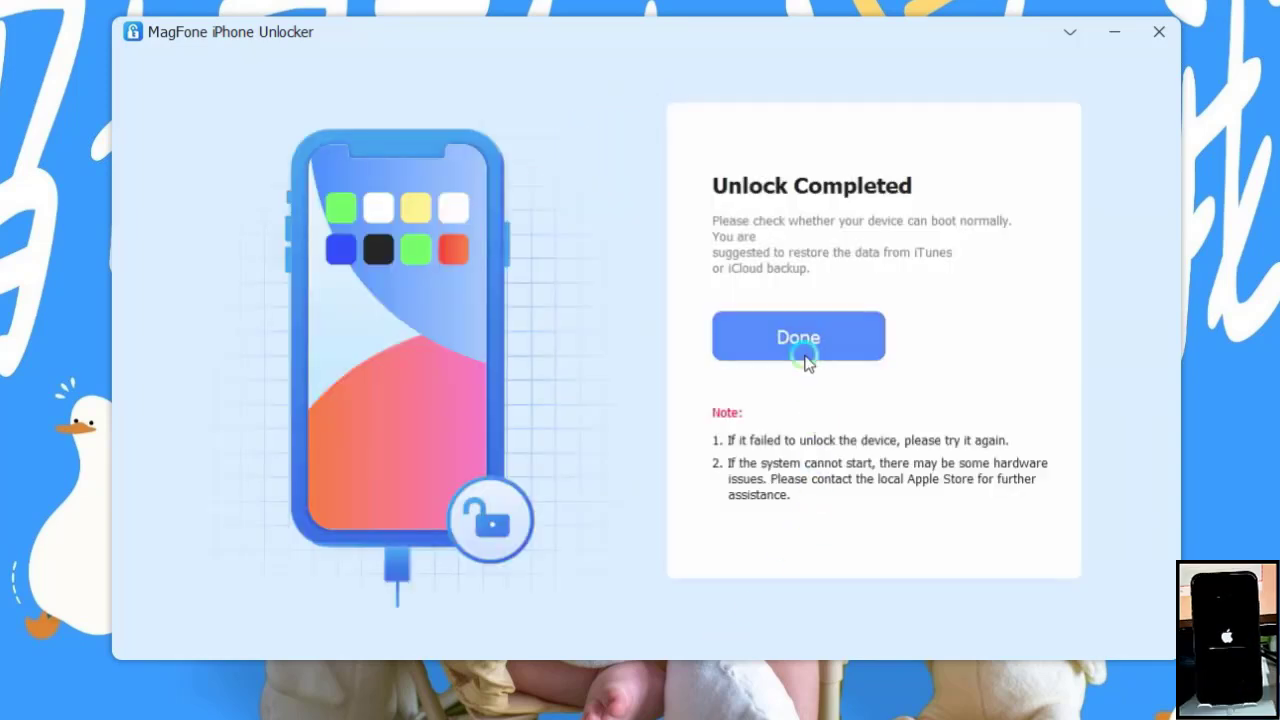
click(798, 336)
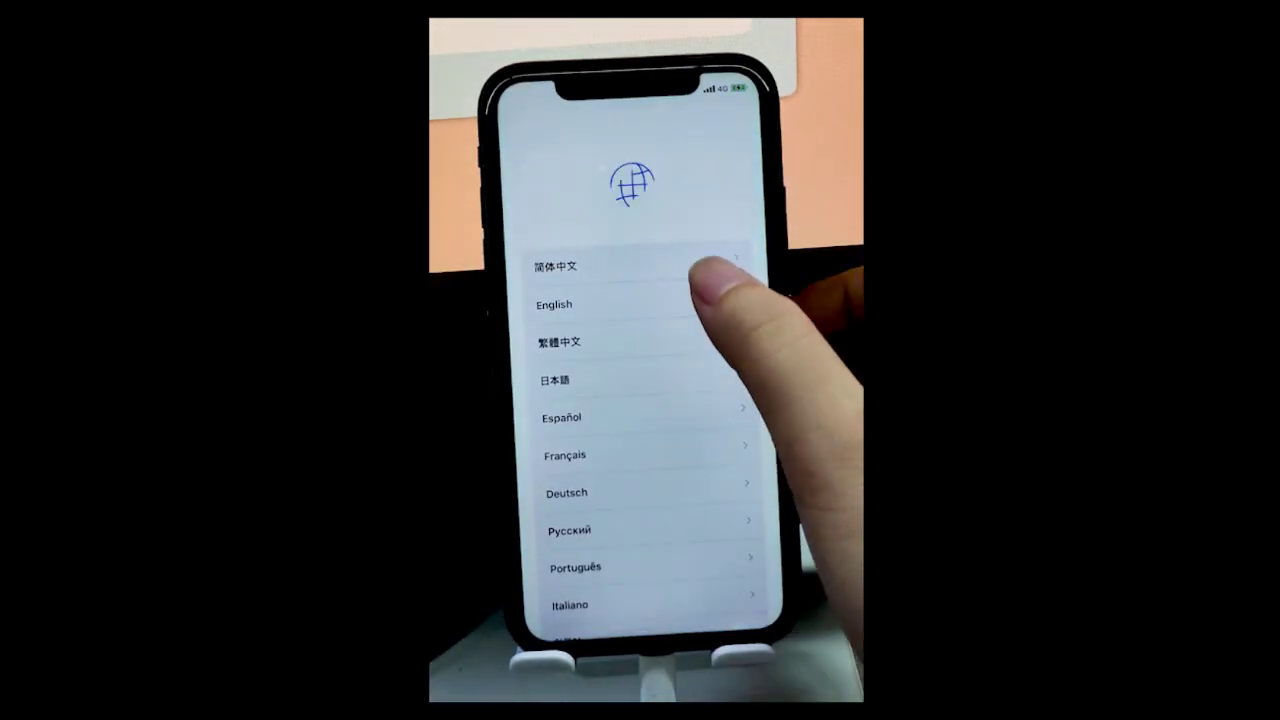
Step: Pick the iPhone's setup language and continue without WLAN
click(554, 304)
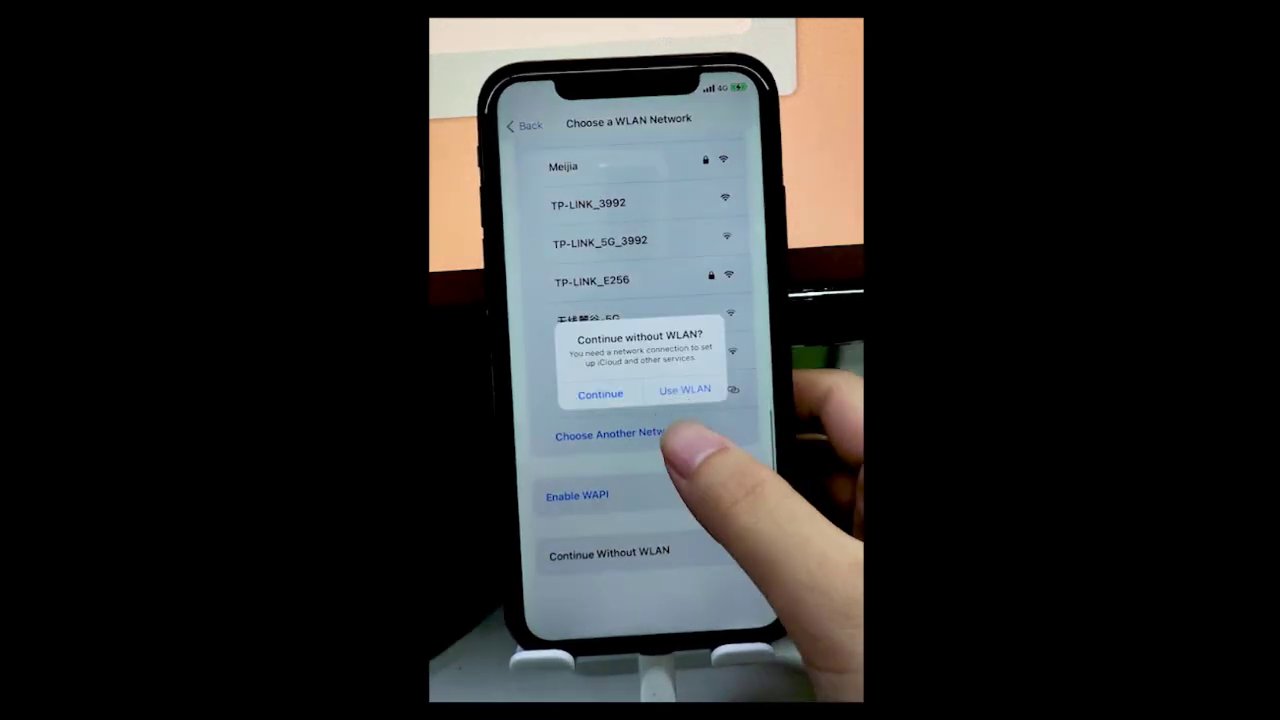
click(599, 393)
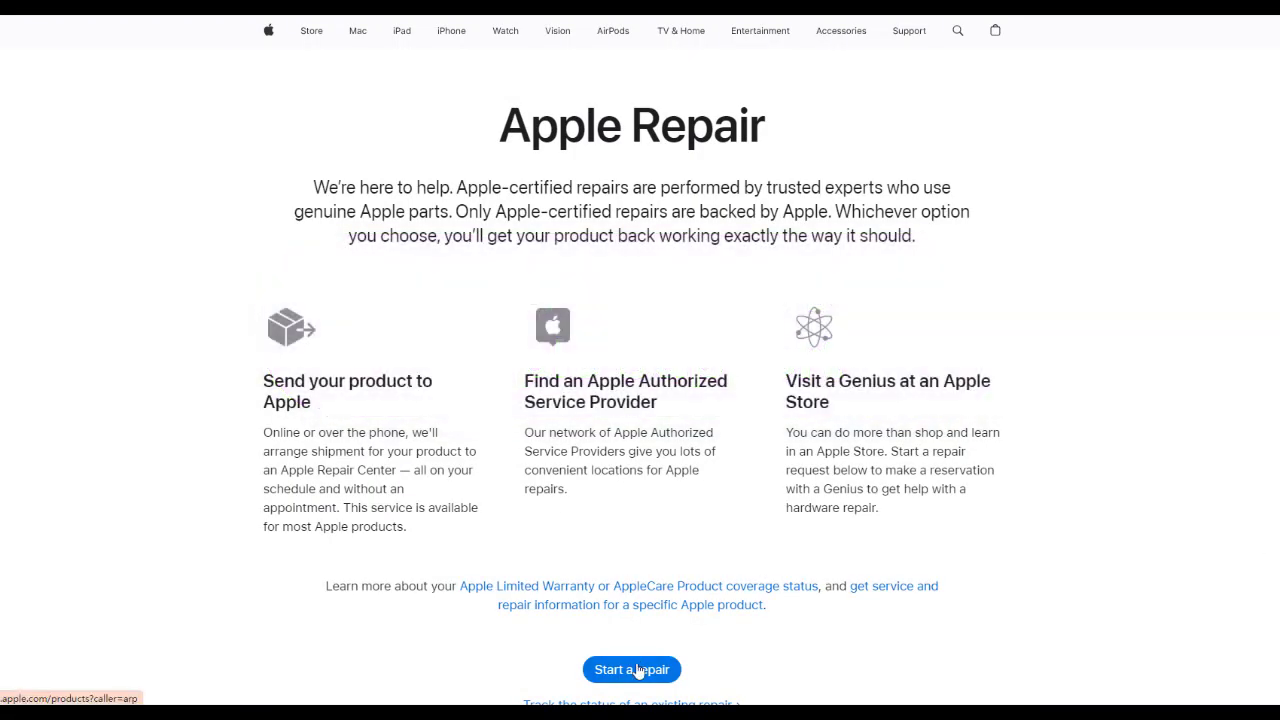
Step: Start an iPhone repair under Passwords & Security and select the own-words field
click(631, 669)
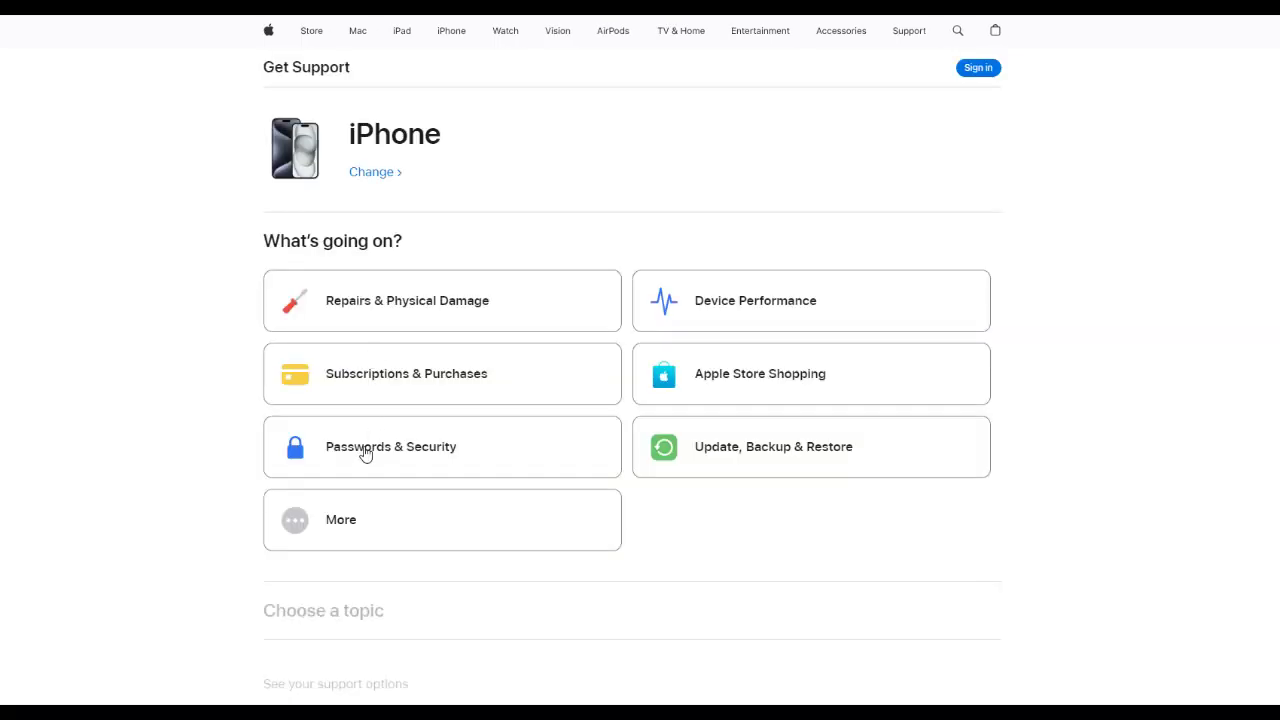
click(390, 446)
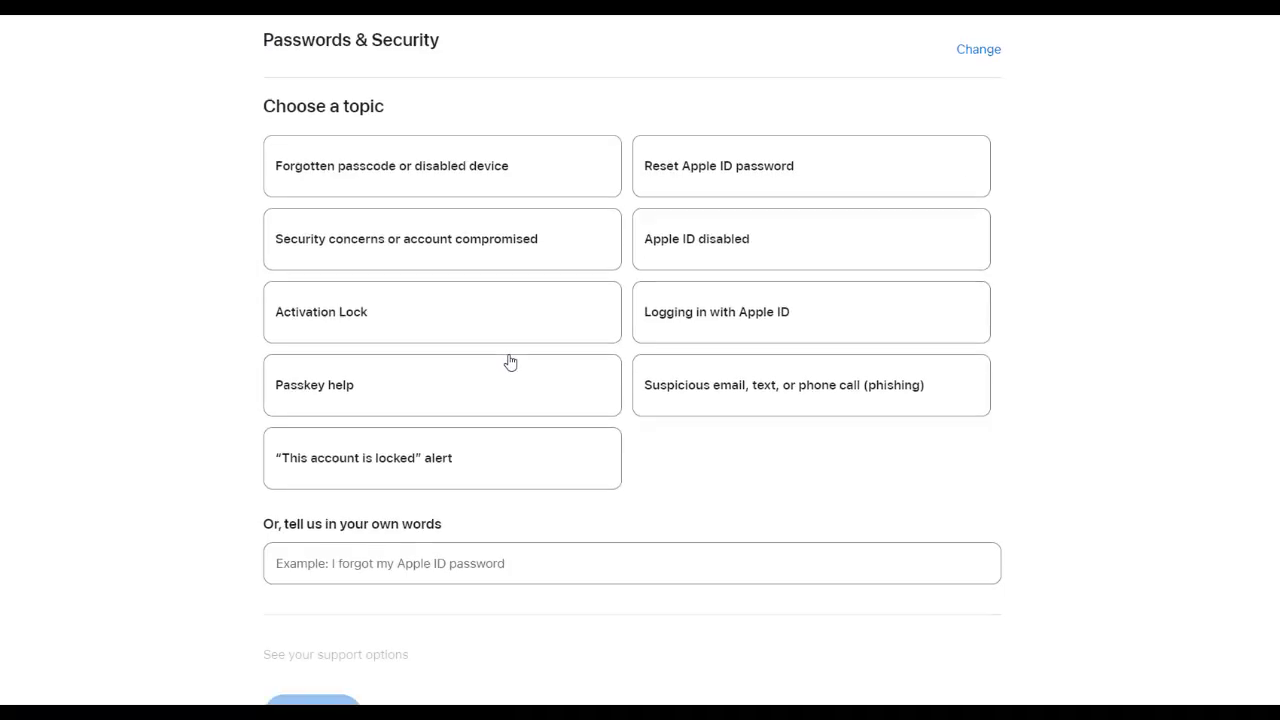
click(632, 562)
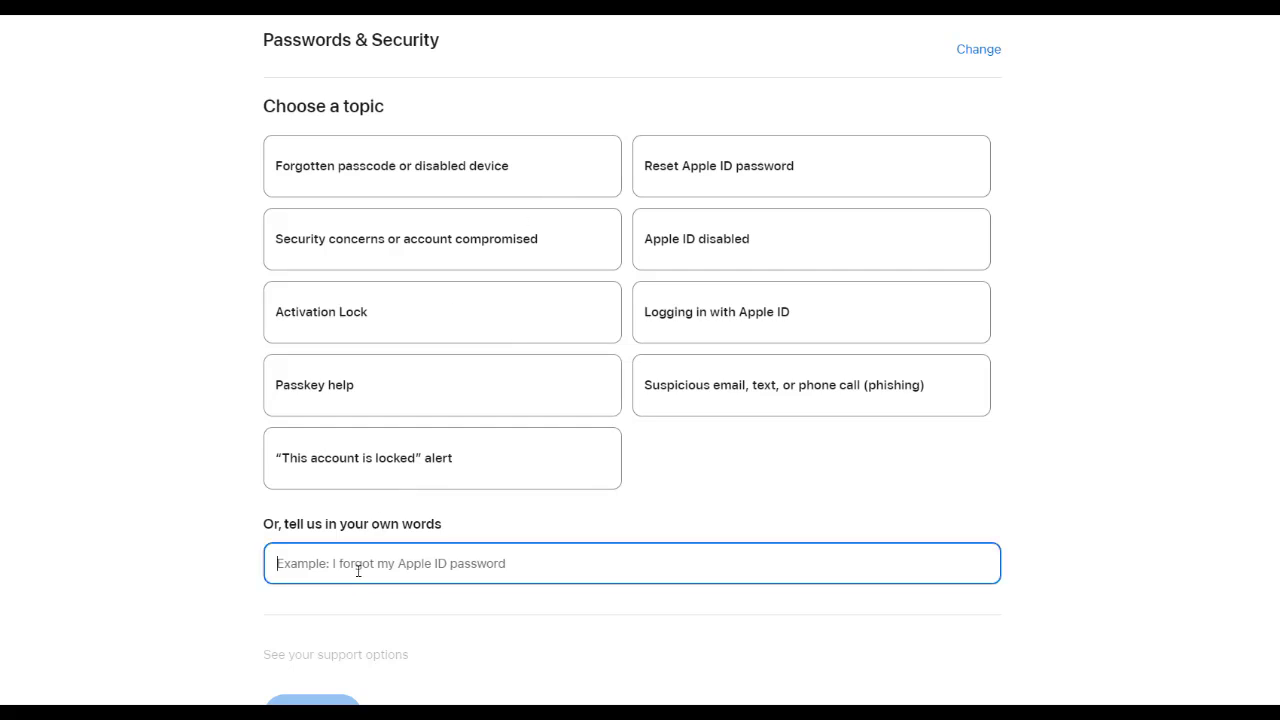